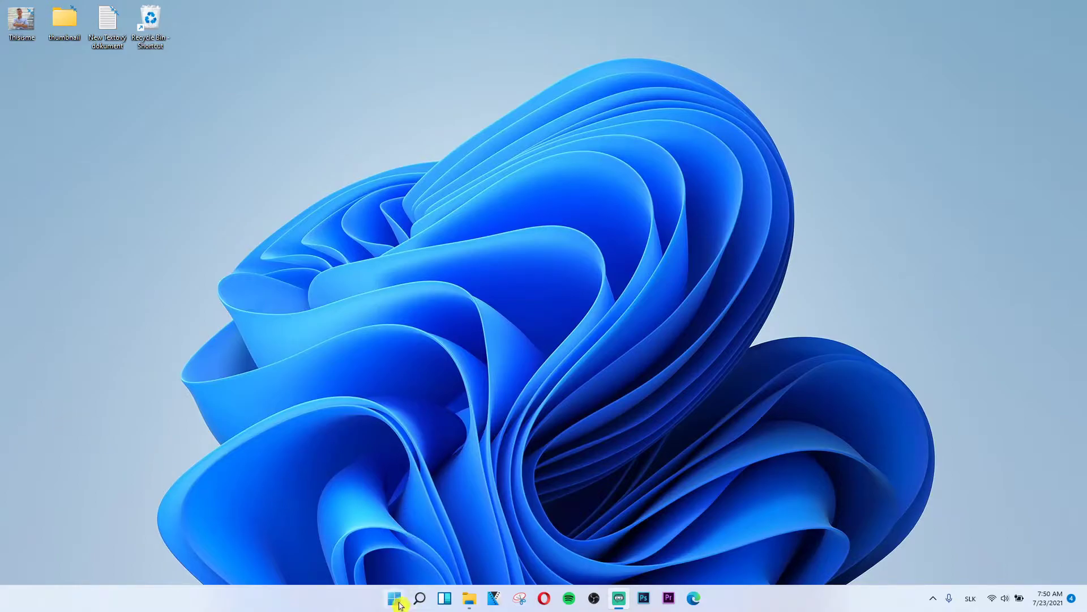
- Search Windows Start for "windows st" so Microsoft Store shows as best match
click(419, 598)
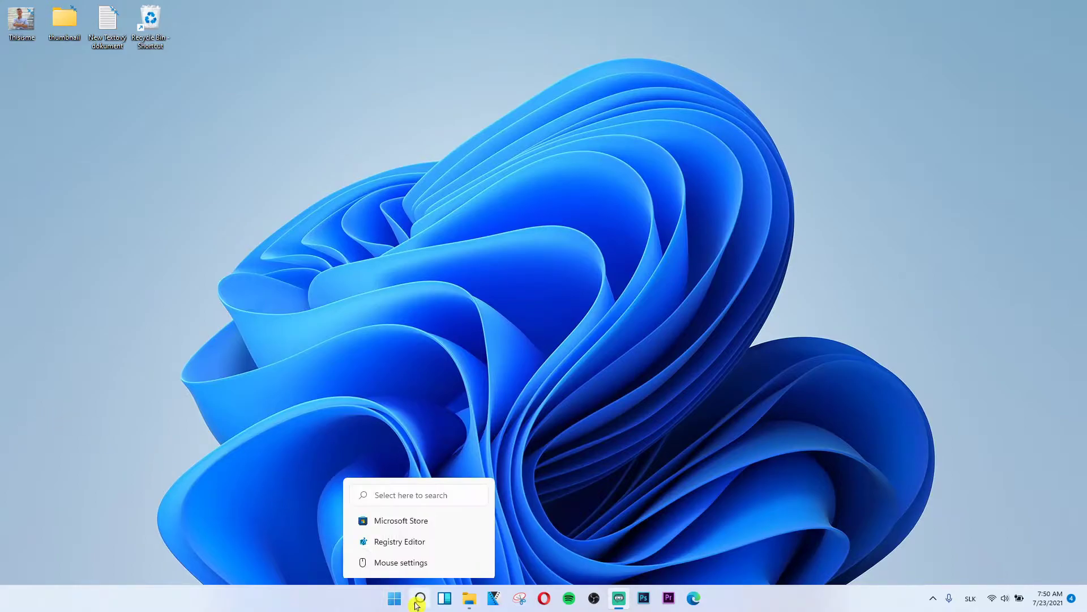
click(419, 598)
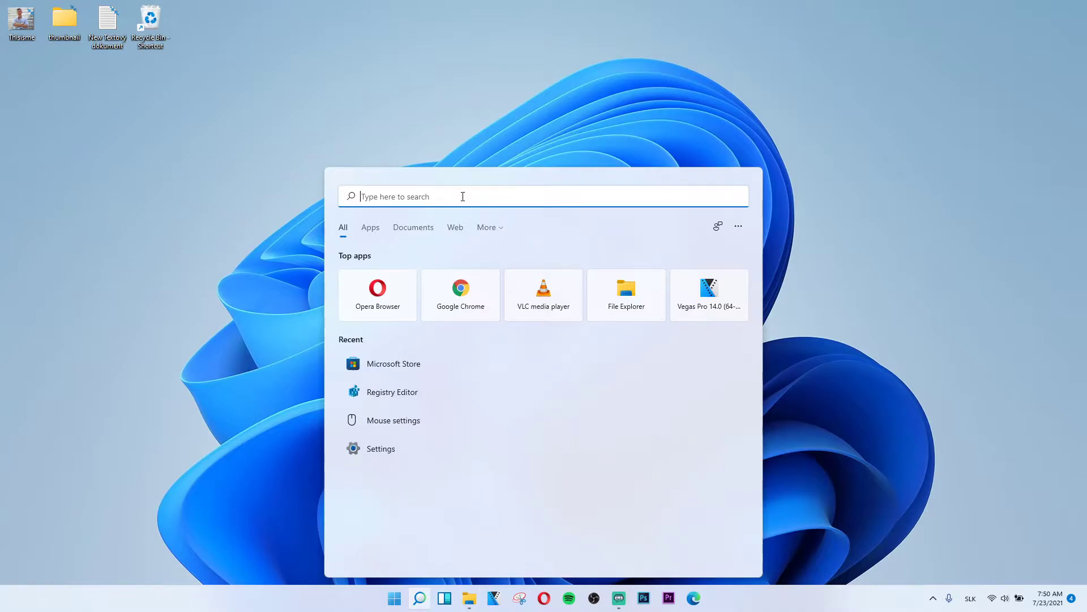
text(windows st)
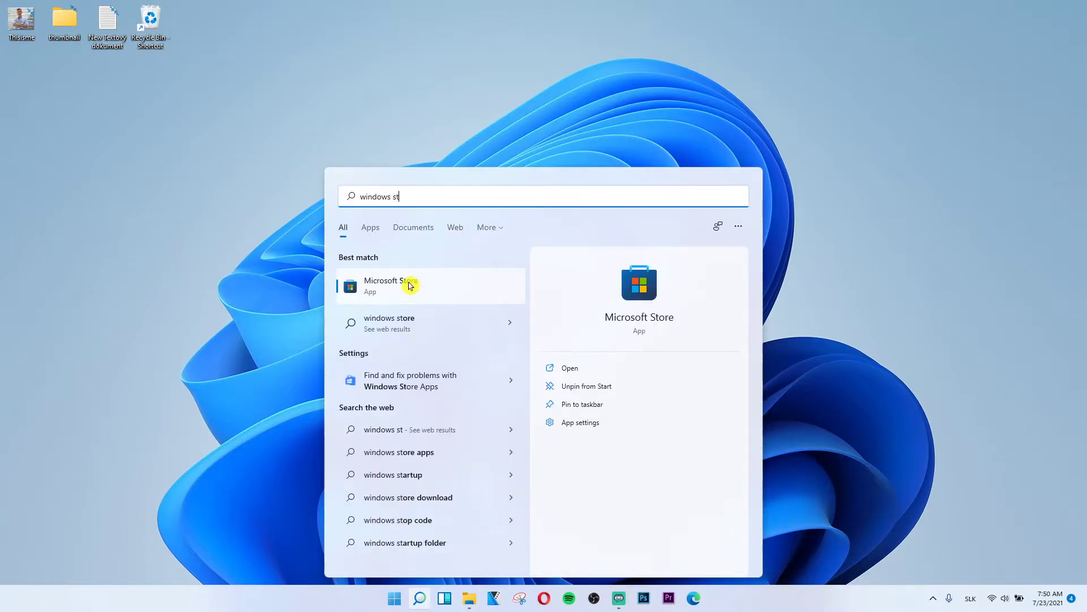
mouse_move(395, 291)
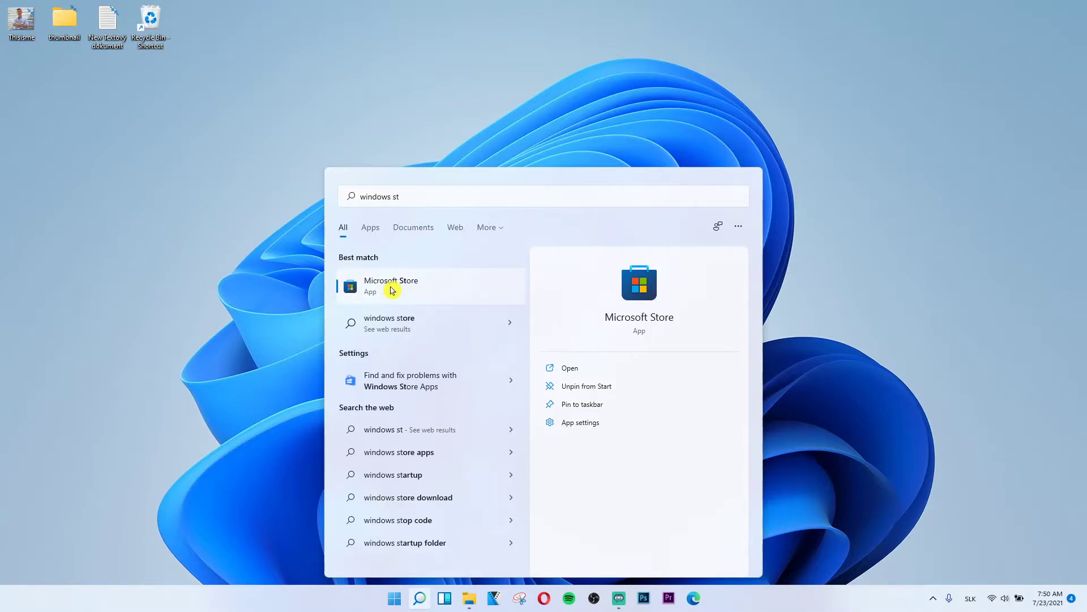
- Launch Microsoft Store, search "net" and go to the Netflix app's store page
click(391, 286)
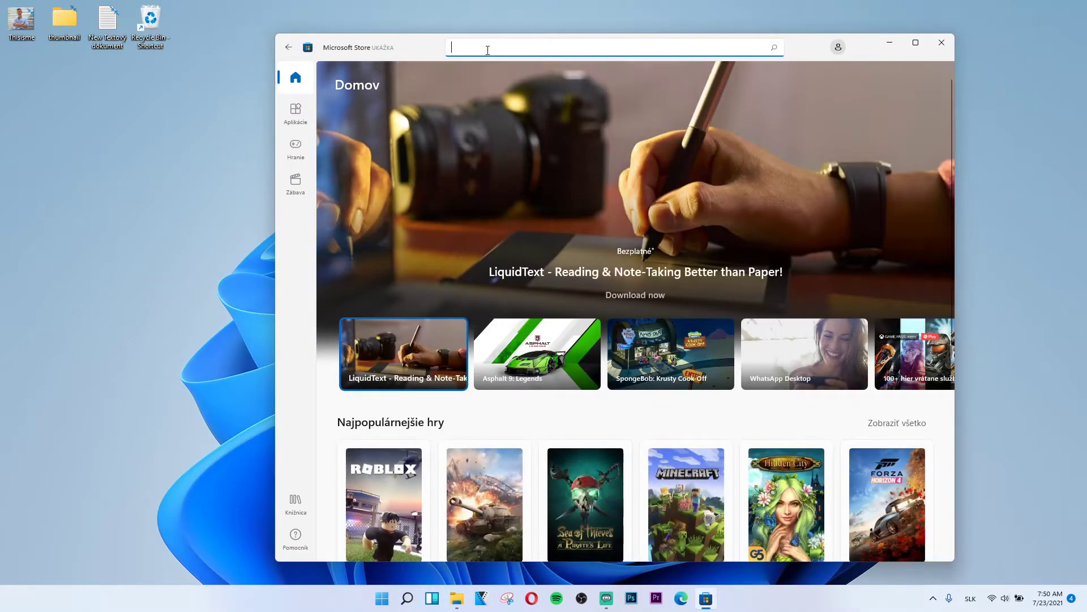
text(netfli)
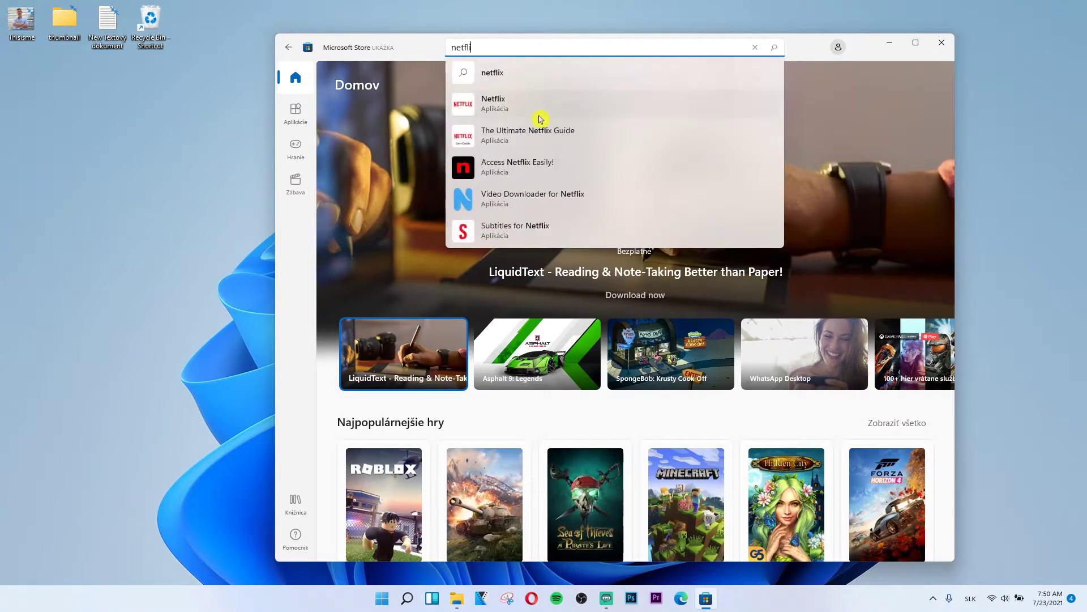
click(494, 103)
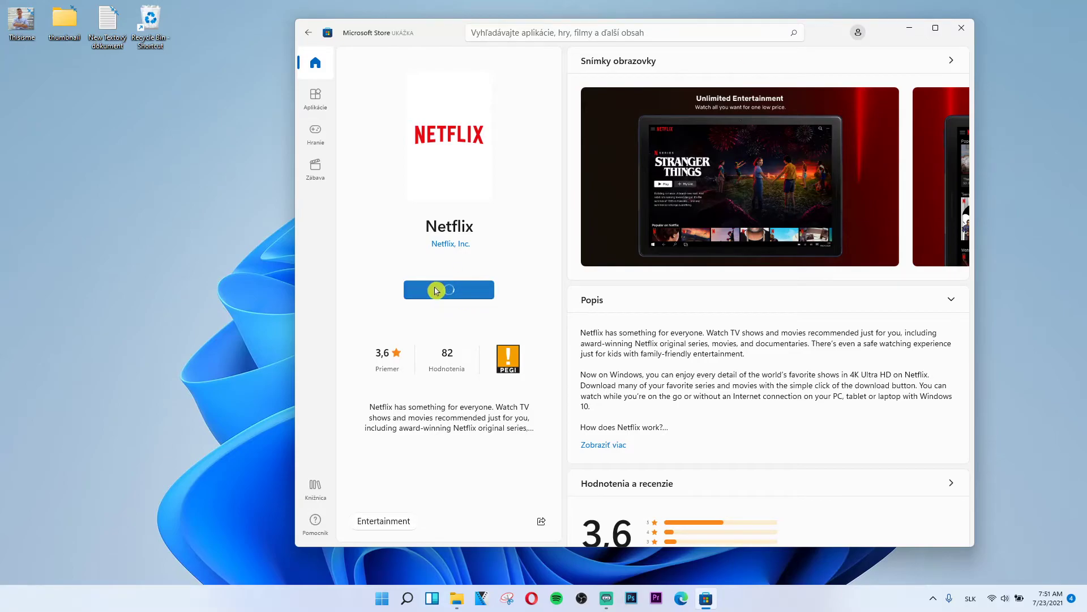
- Start installing Netflix from its store page
click(449, 289)
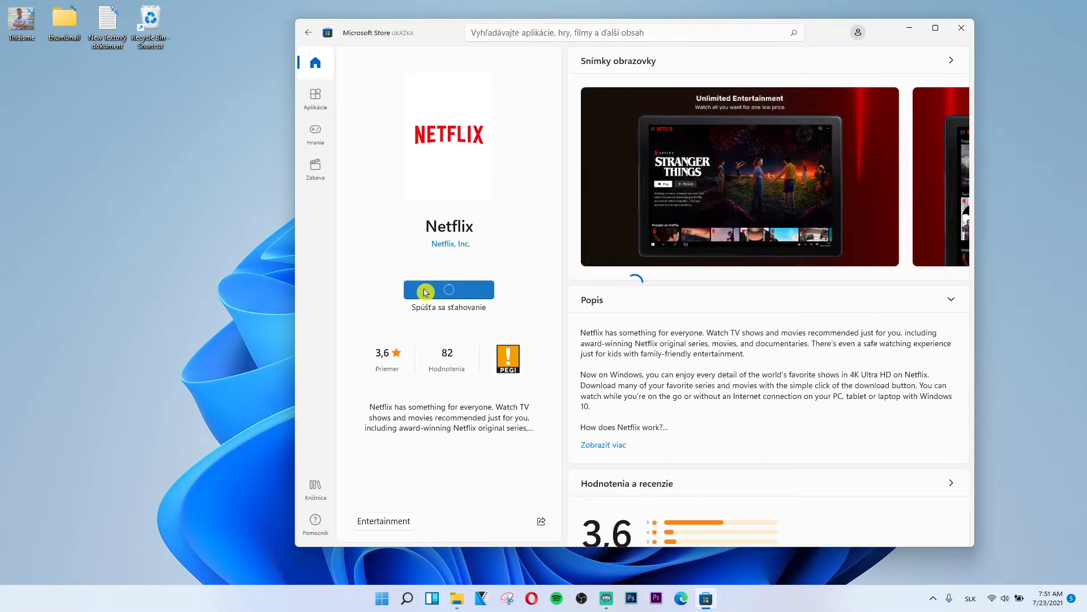
scroll(down, 3)
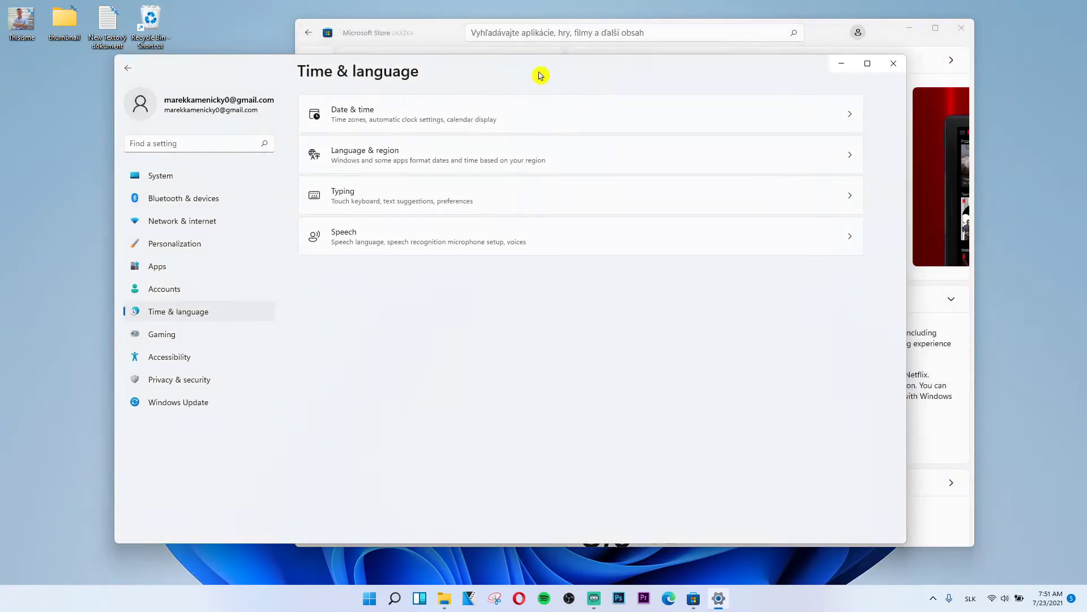
mouse_move(849, 158)
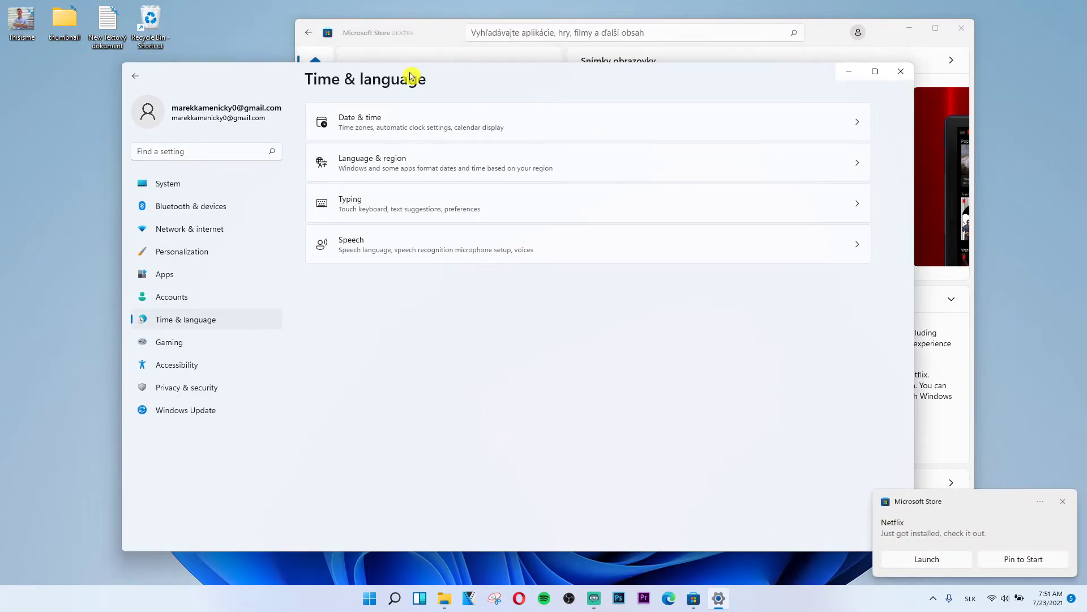
- In Language & region, set Country or region to United States
click(373, 162)
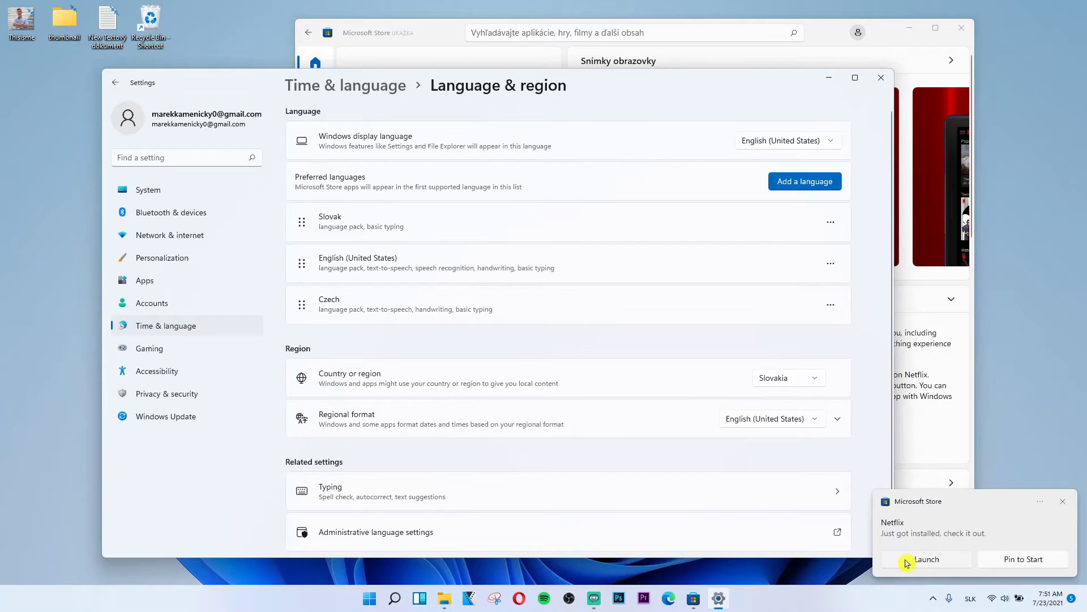
mouse_move(770, 369)
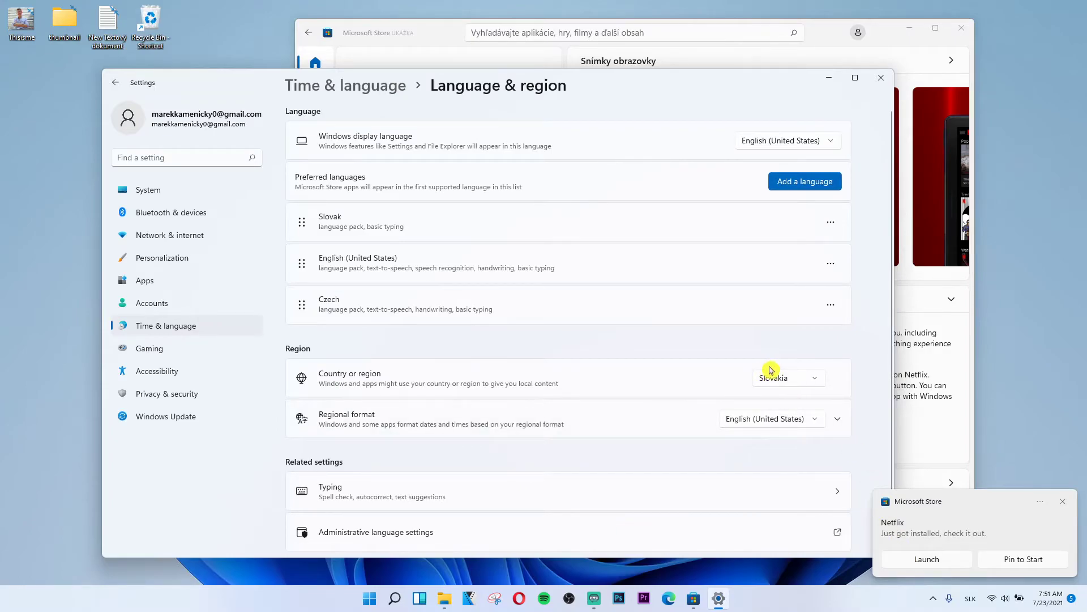
click(787, 377)
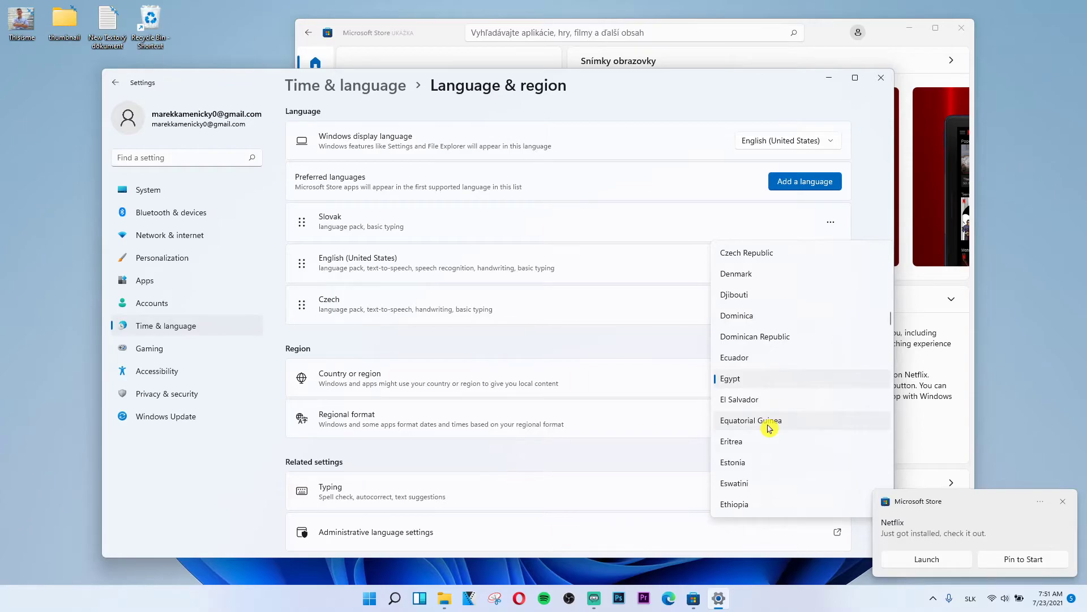
scroll(down, 3)
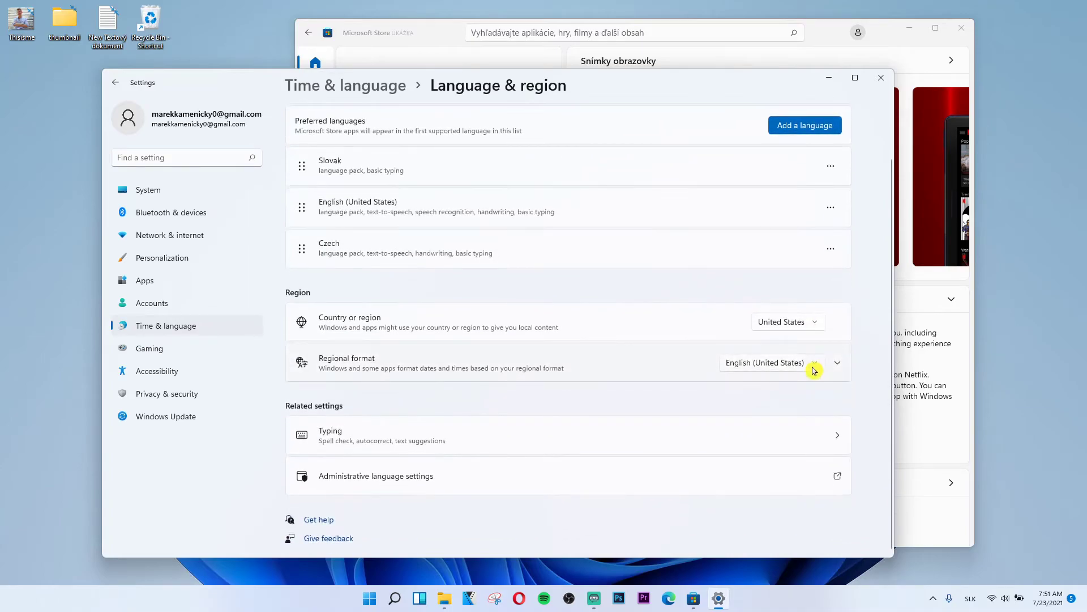
- Find Netflix in Start search and launch the newly installed app
click(932, 598)
text(n)
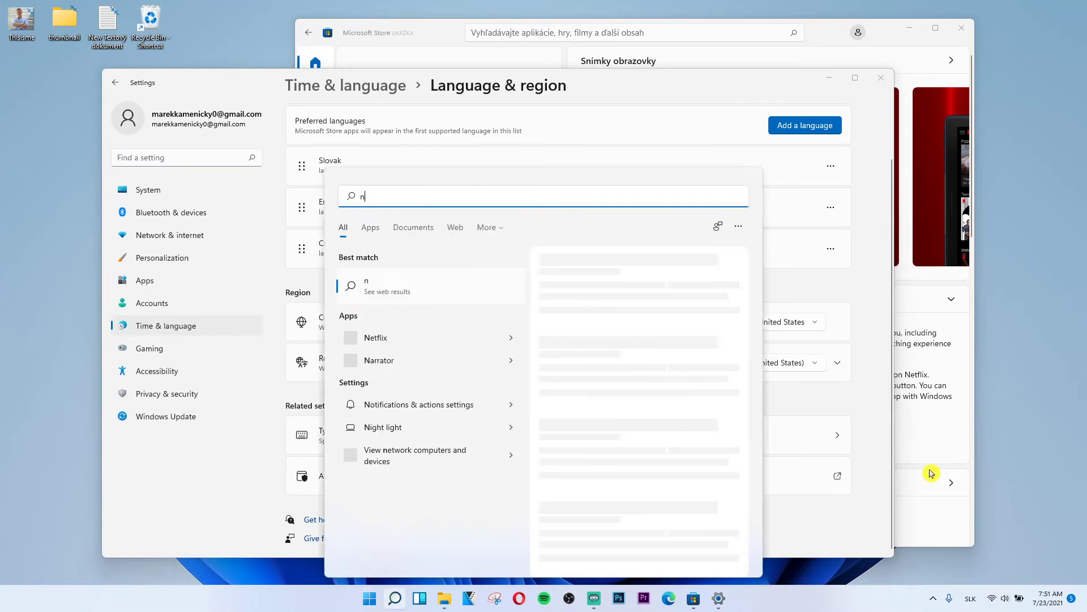
click(377, 337)
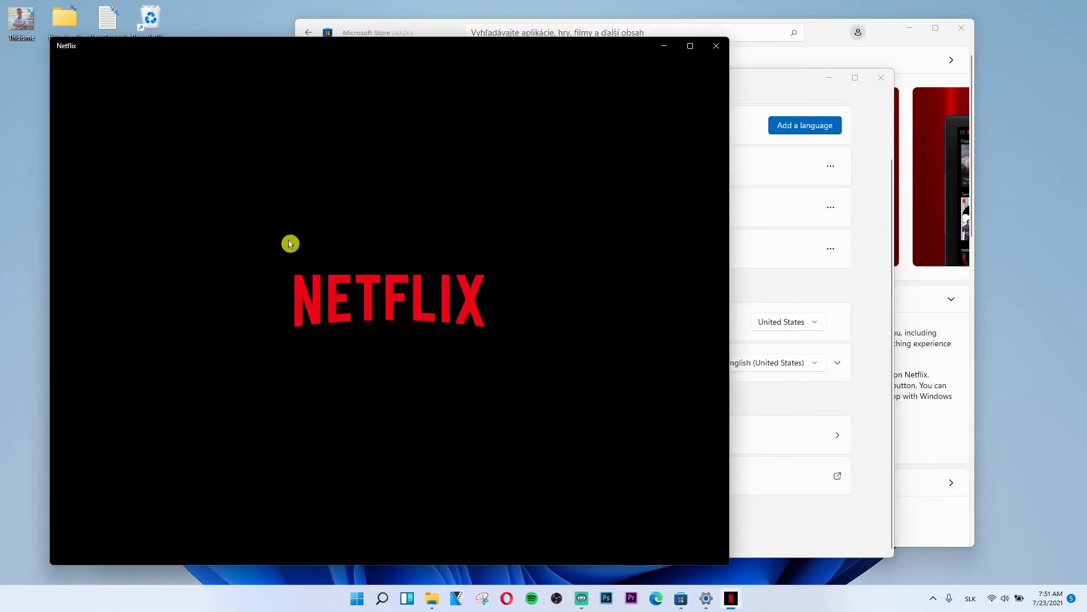